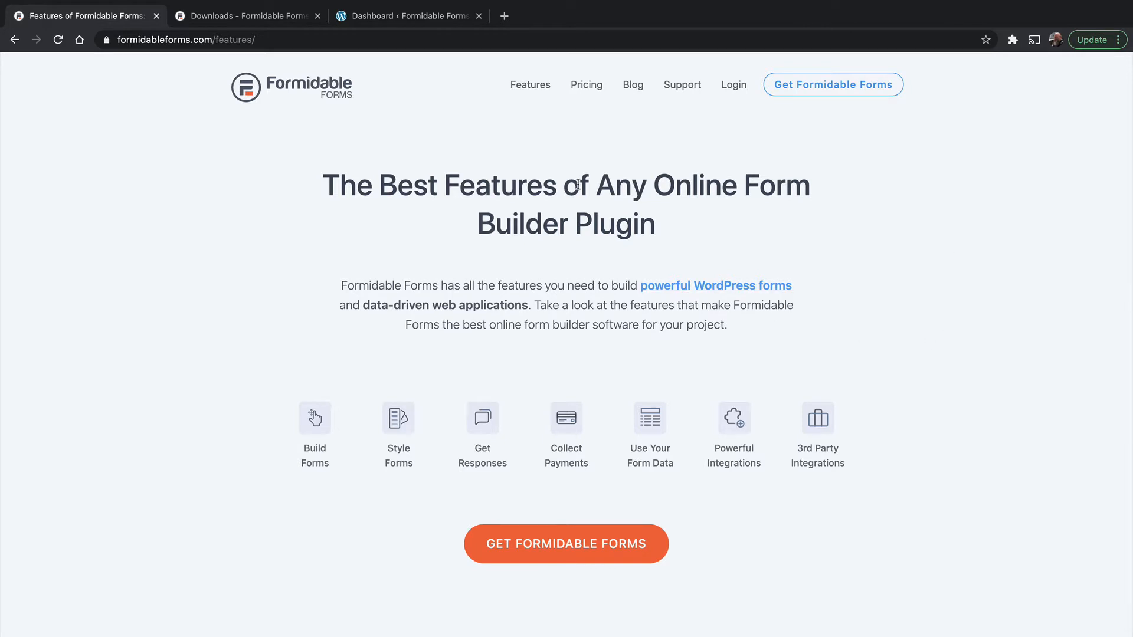
pyautogui.moveTo(534, 99)
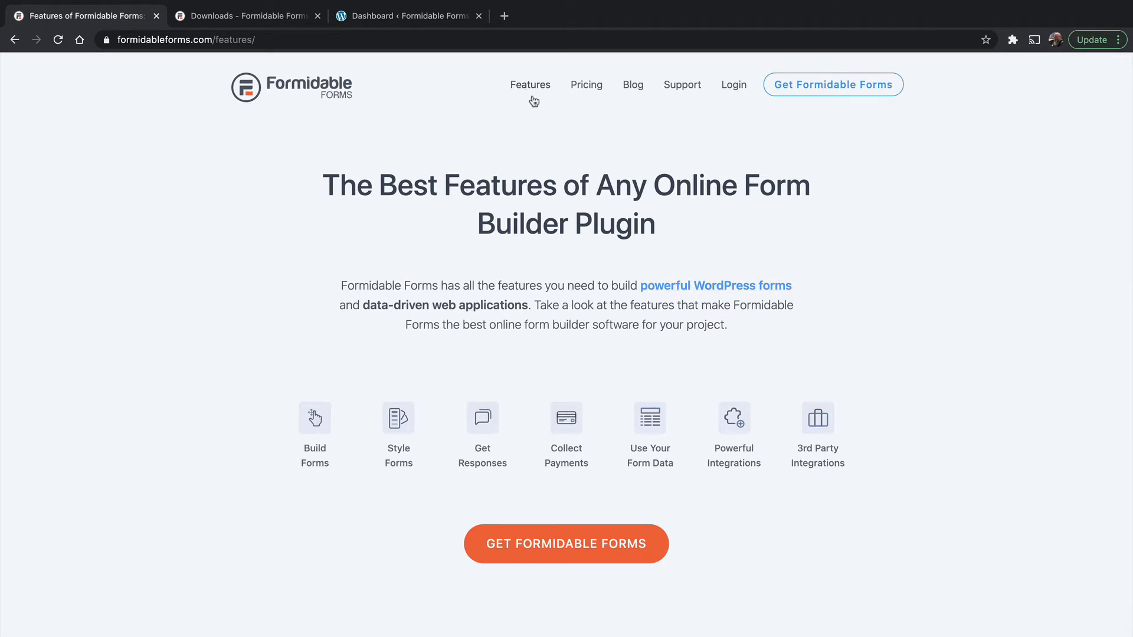
pyautogui.moveTo(733, 455)
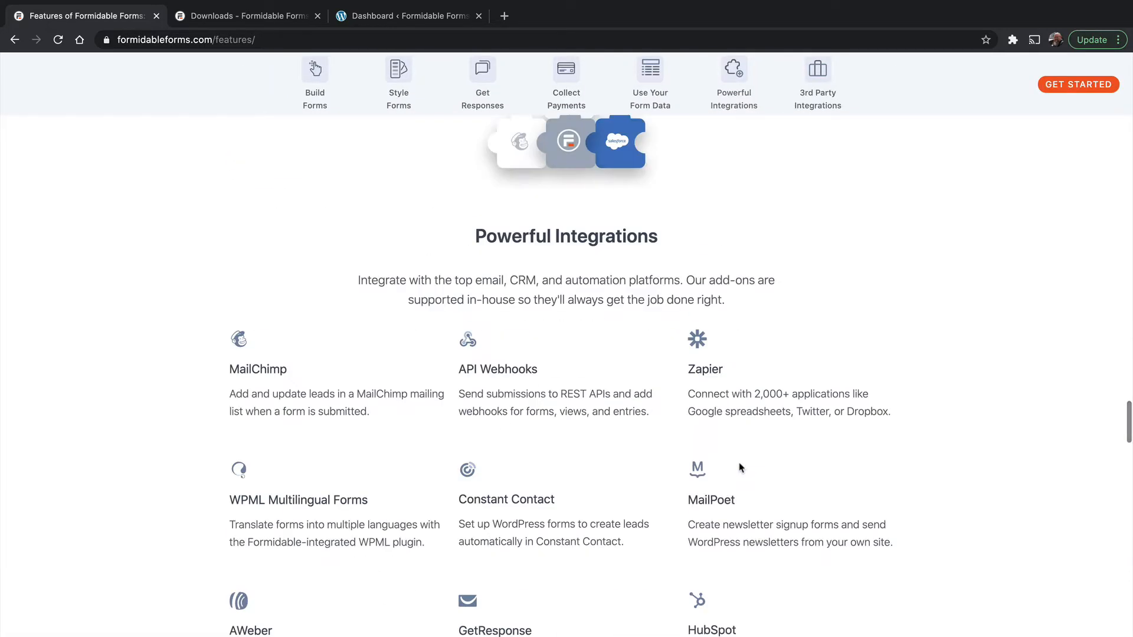
# Scroll through the Formidable Forms features page and back up toward the top
pyautogui.scroll(-3)
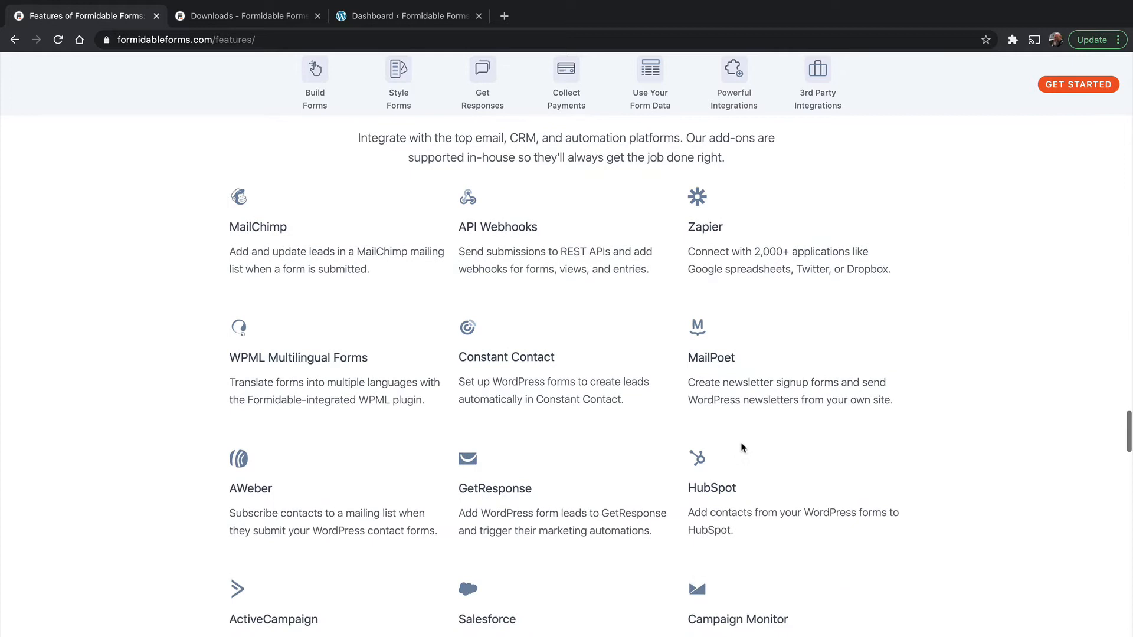
pyautogui.scroll(-3)
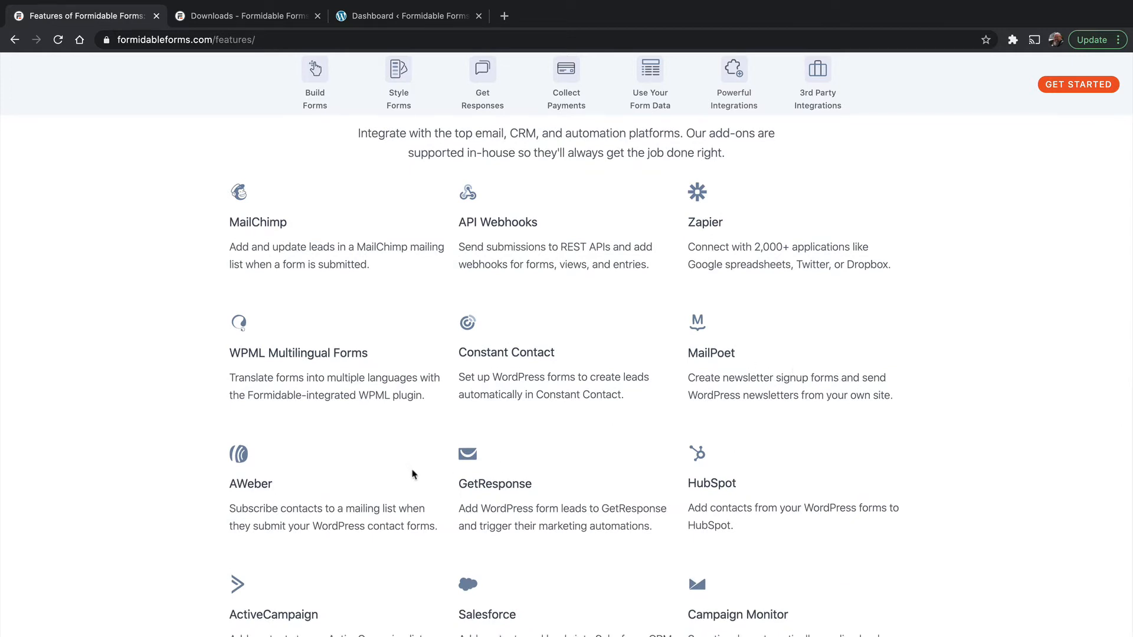
pyautogui.scroll(-3)
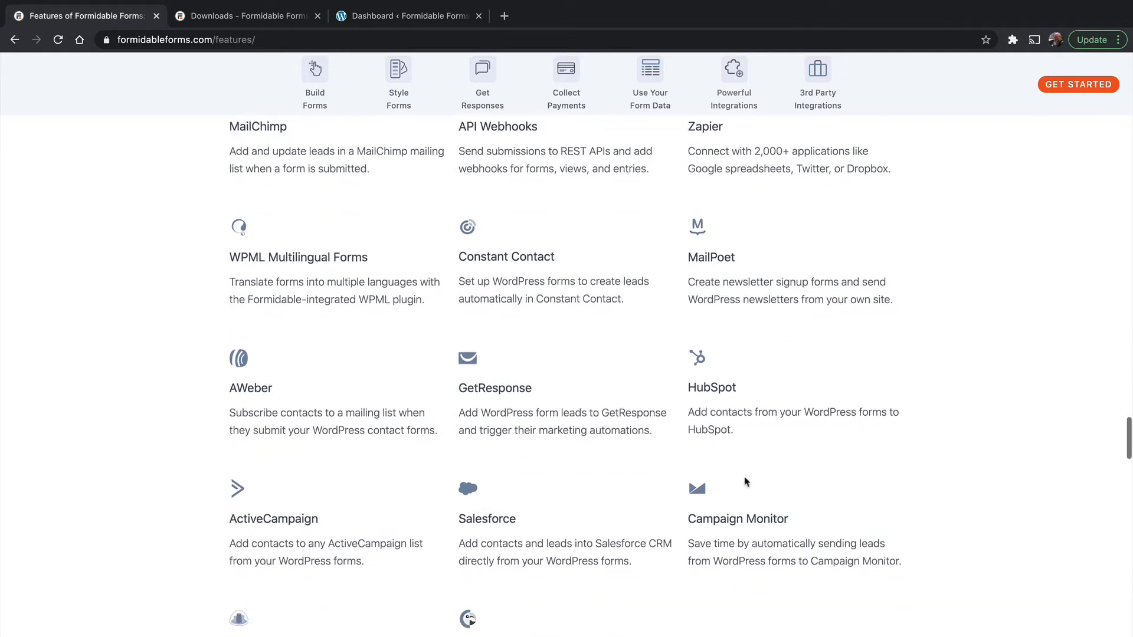
pyautogui.scroll(-3)
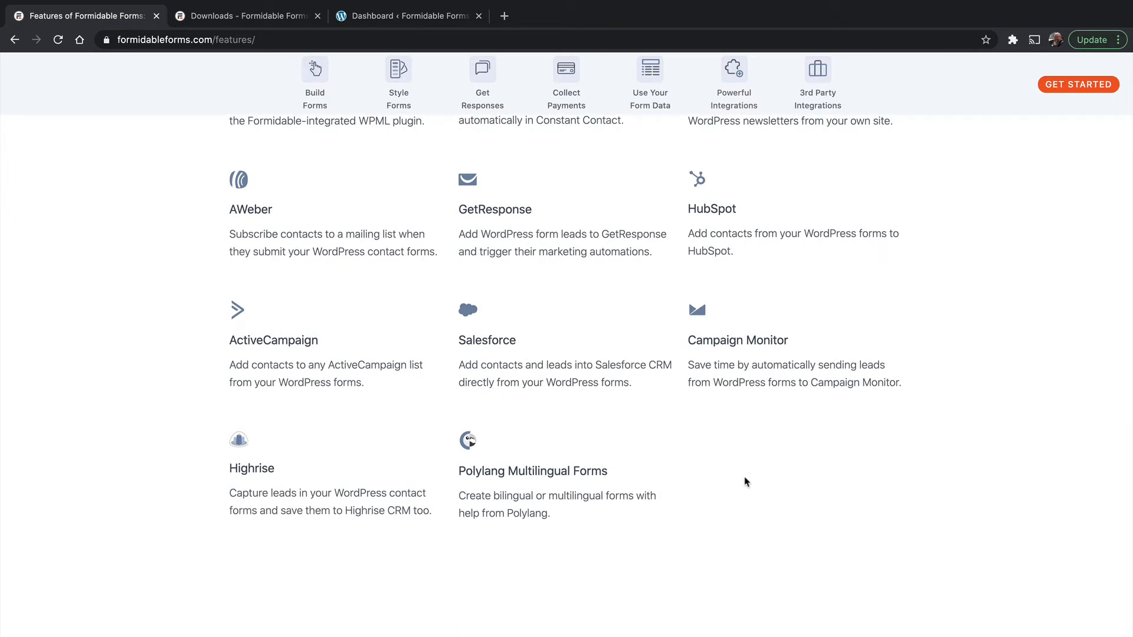
pyautogui.scroll(3)
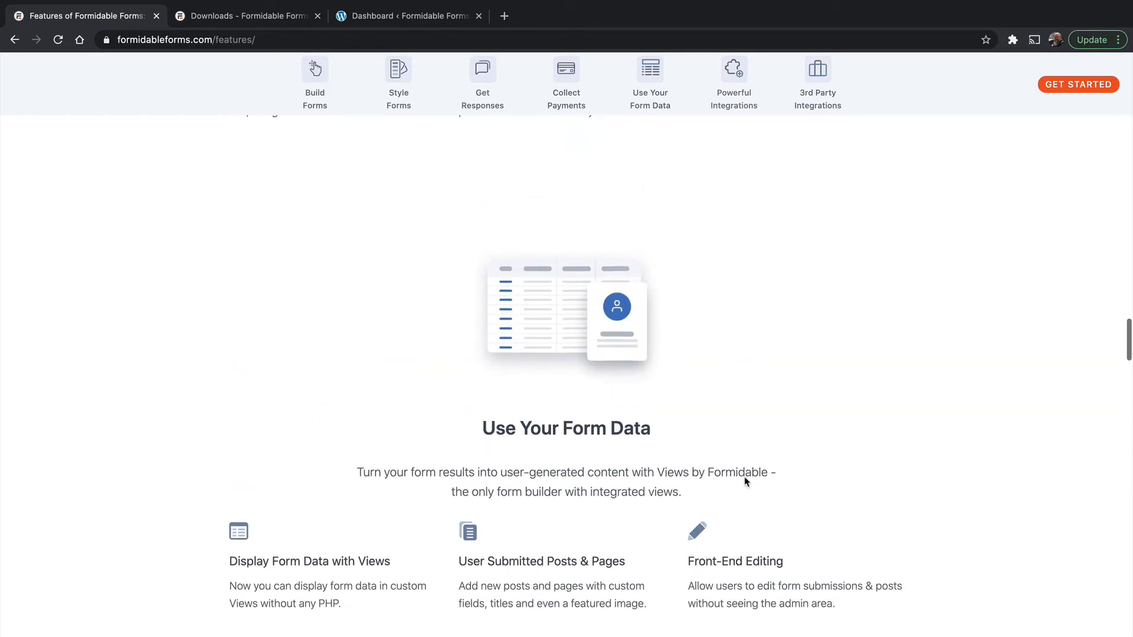
pyautogui.scroll(3)
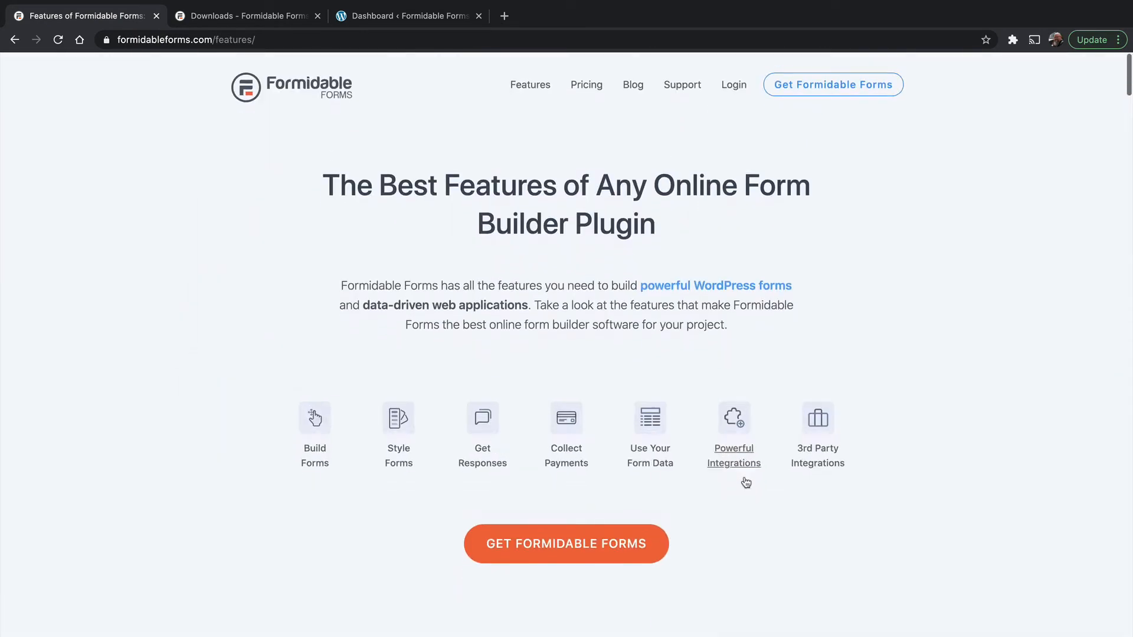
pyautogui.moveTo(323, 151)
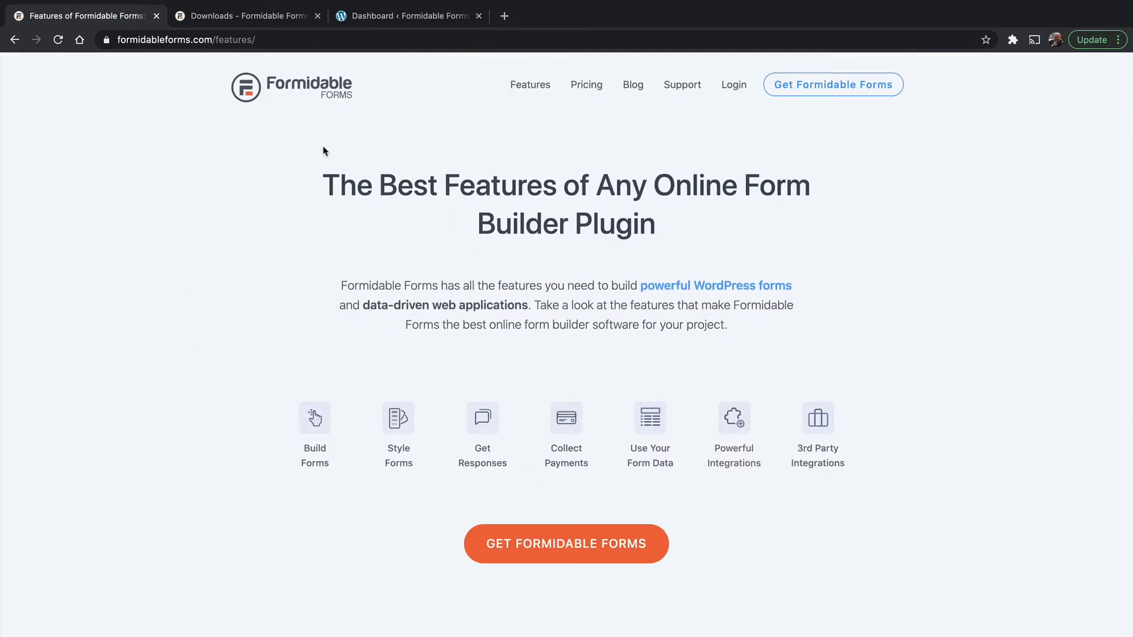
# Switch to the account Downloads page and bring the add-ons download grid into view
pyautogui.click(245, 16)
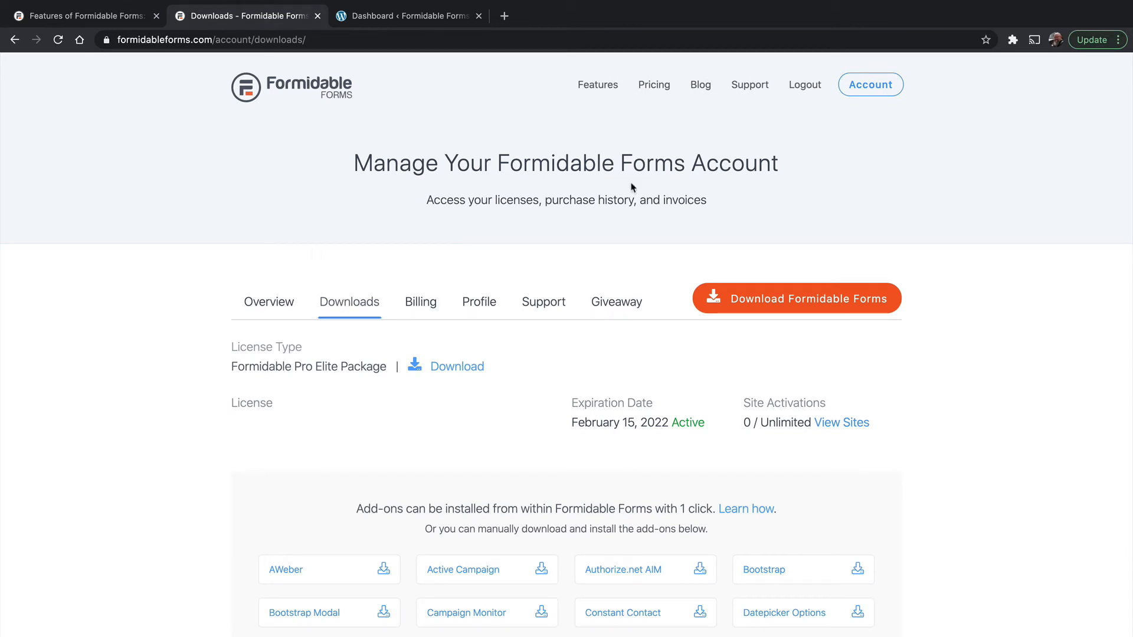
pyautogui.scroll(-3)
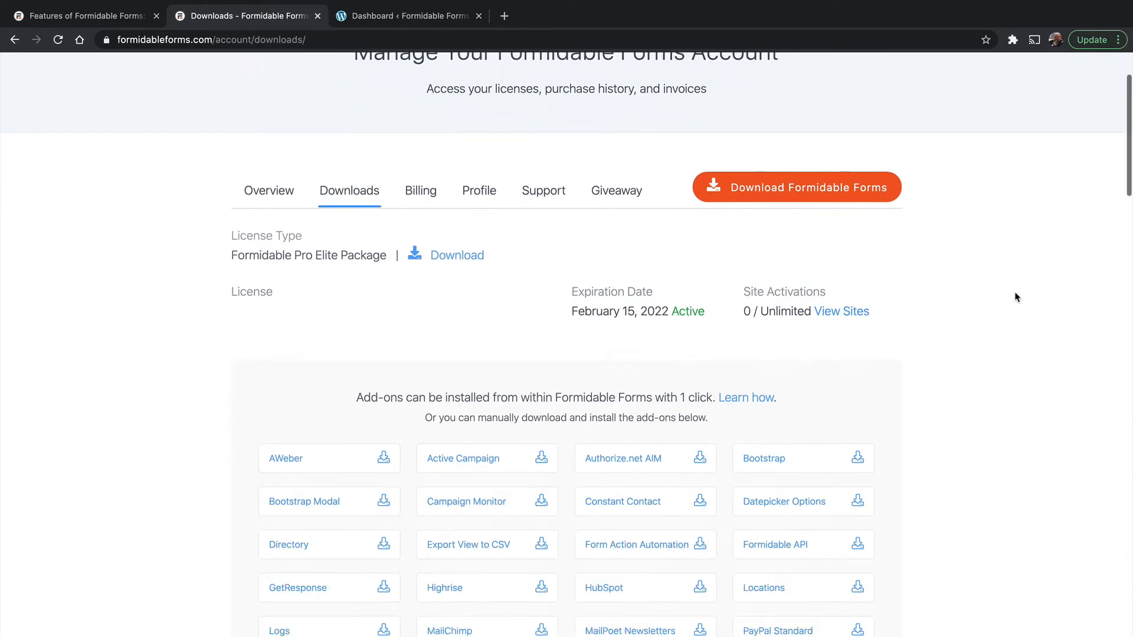
pyautogui.scroll(-3)
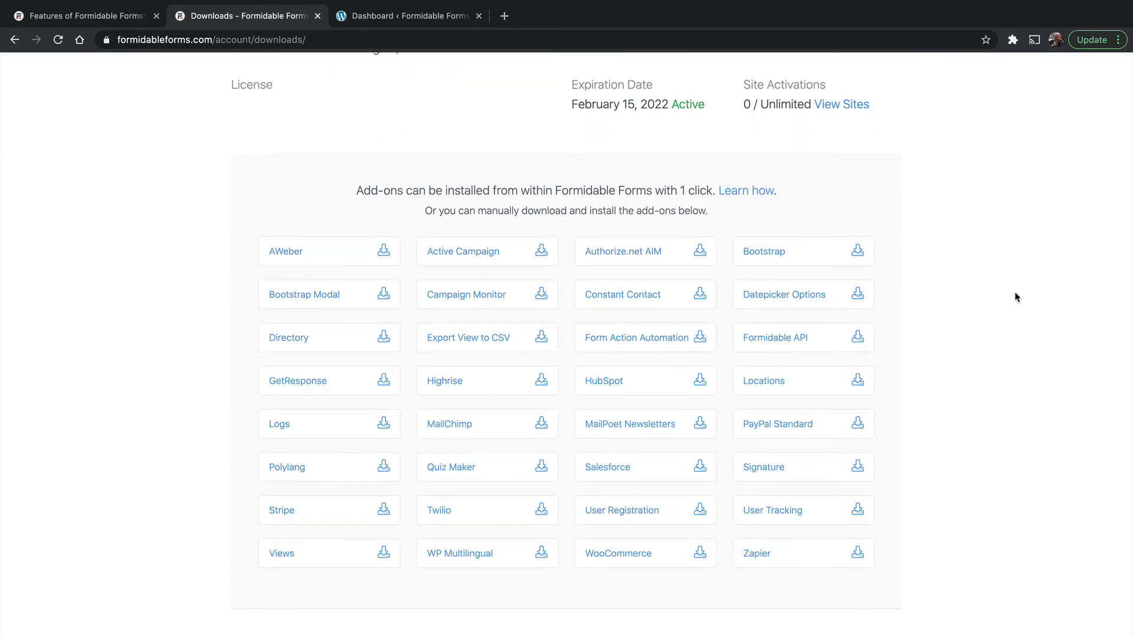
pyautogui.moveTo(996, 303)
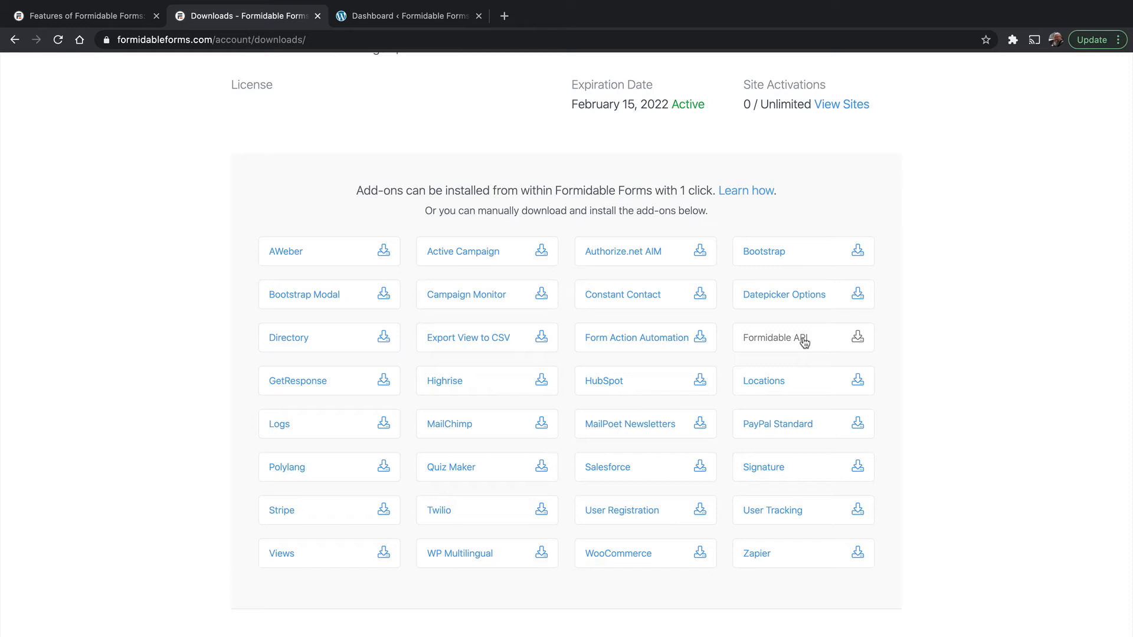
pyautogui.moveTo(503, 170)
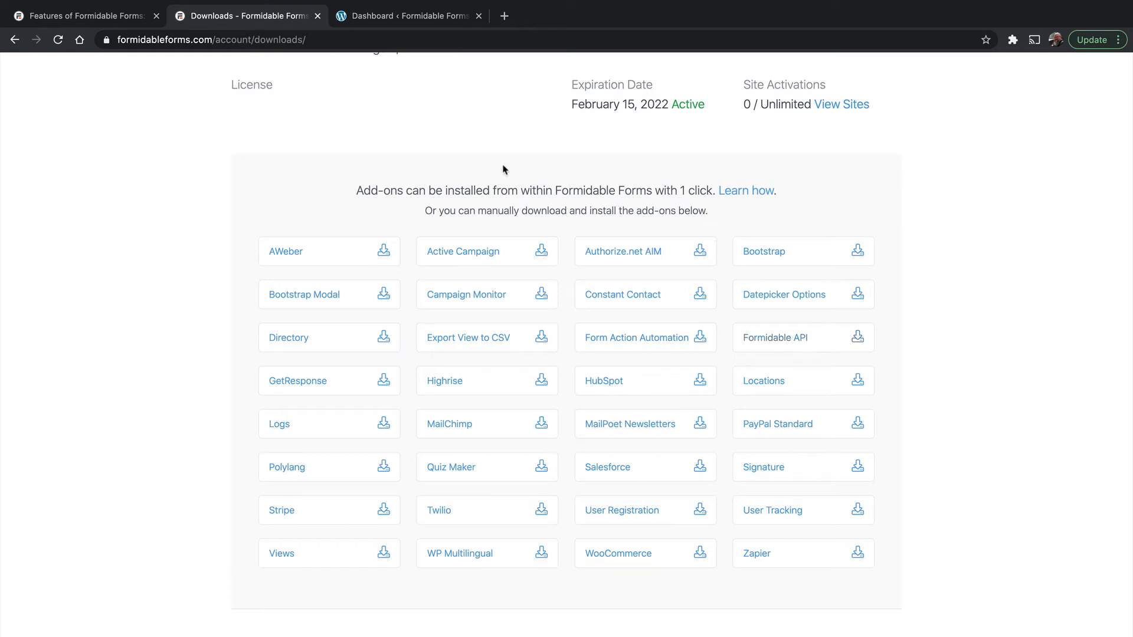
# From the WordPress dashboard, go to Forms > Add-Ons and browse the cards down to Directory through Logs
pyautogui.click(407, 15)
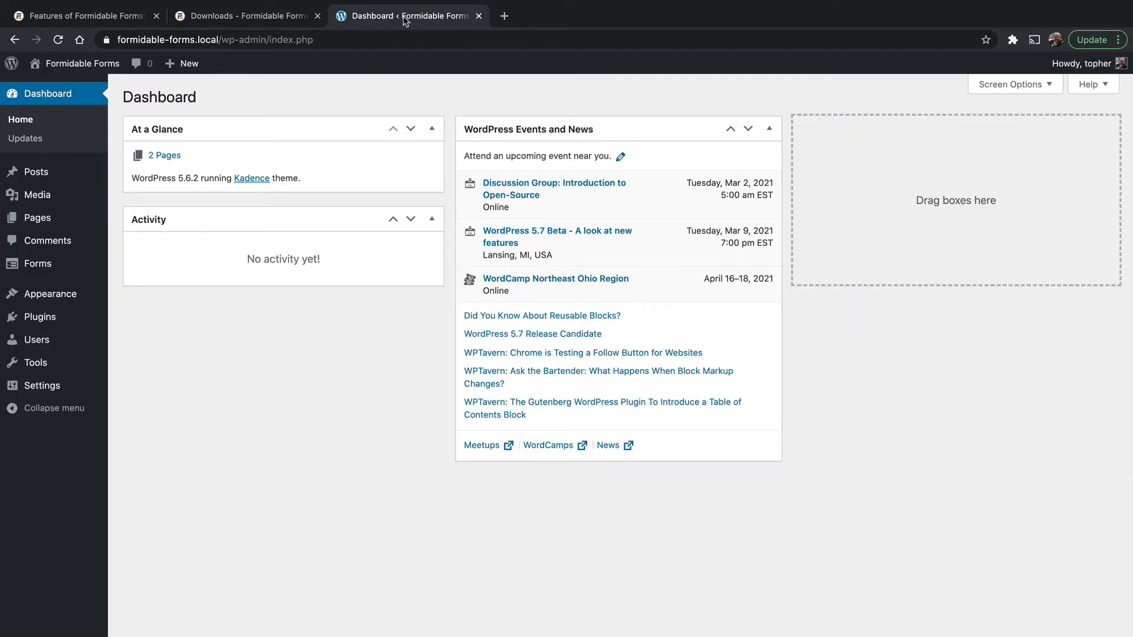
pyautogui.moveTo(37, 263)
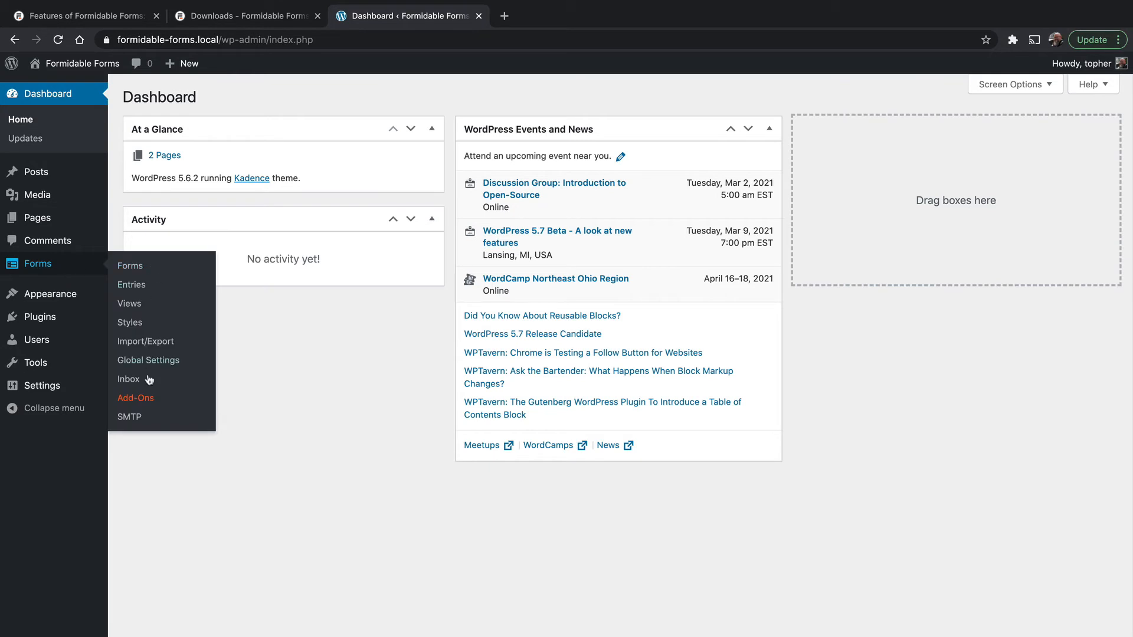
pyautogui.click(134, 398)
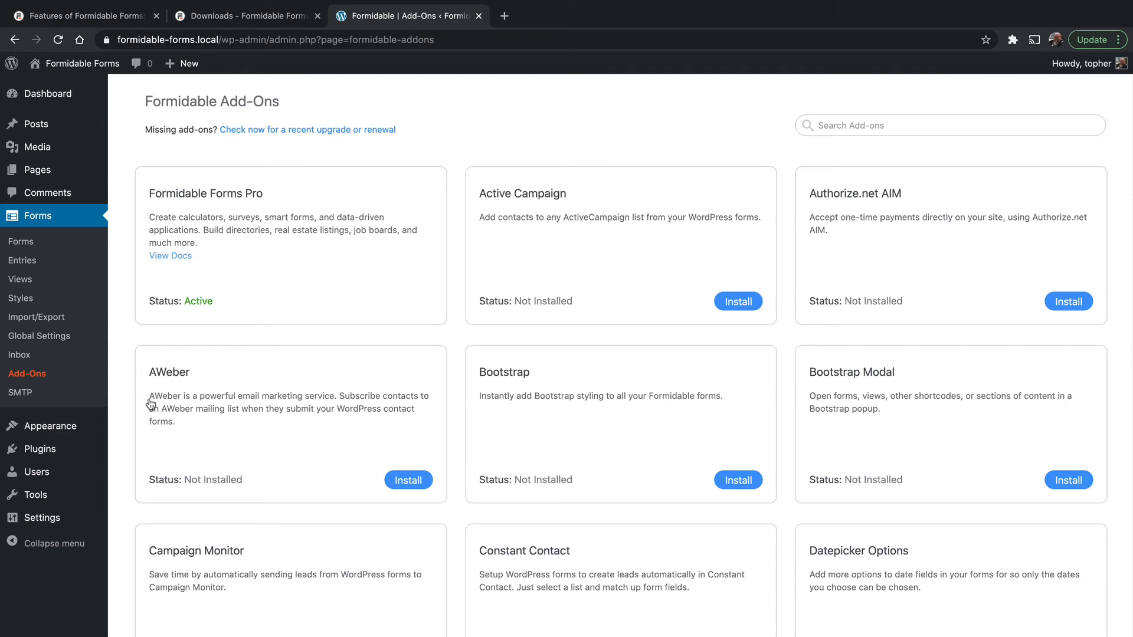
pyautogui.moveTo(711, 359)
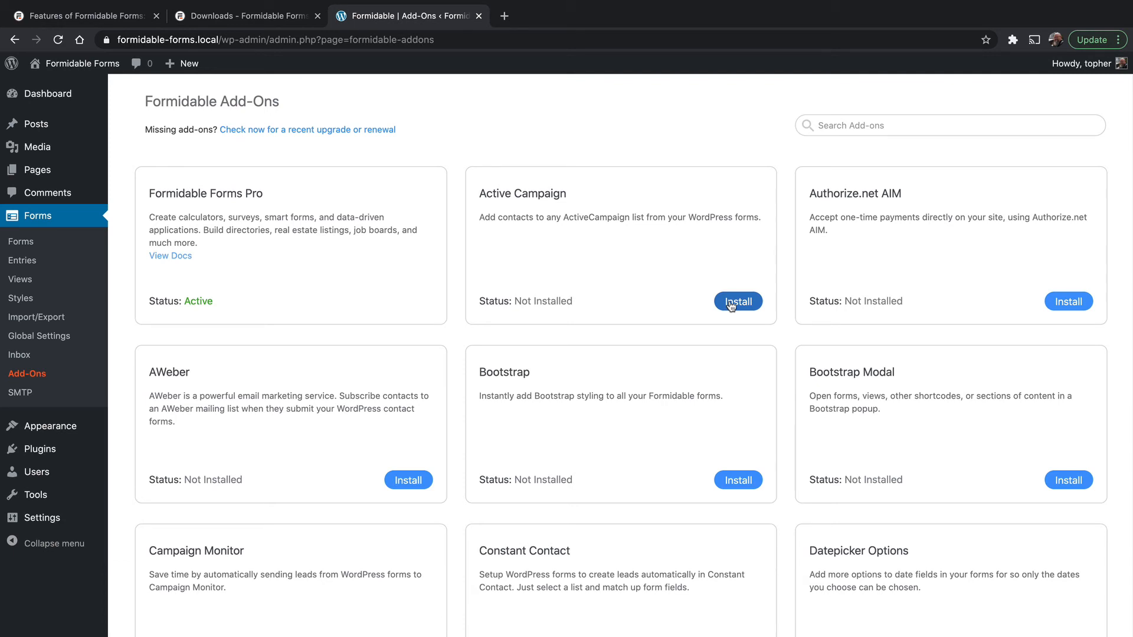
pyautogui.moveTo(636, 423)
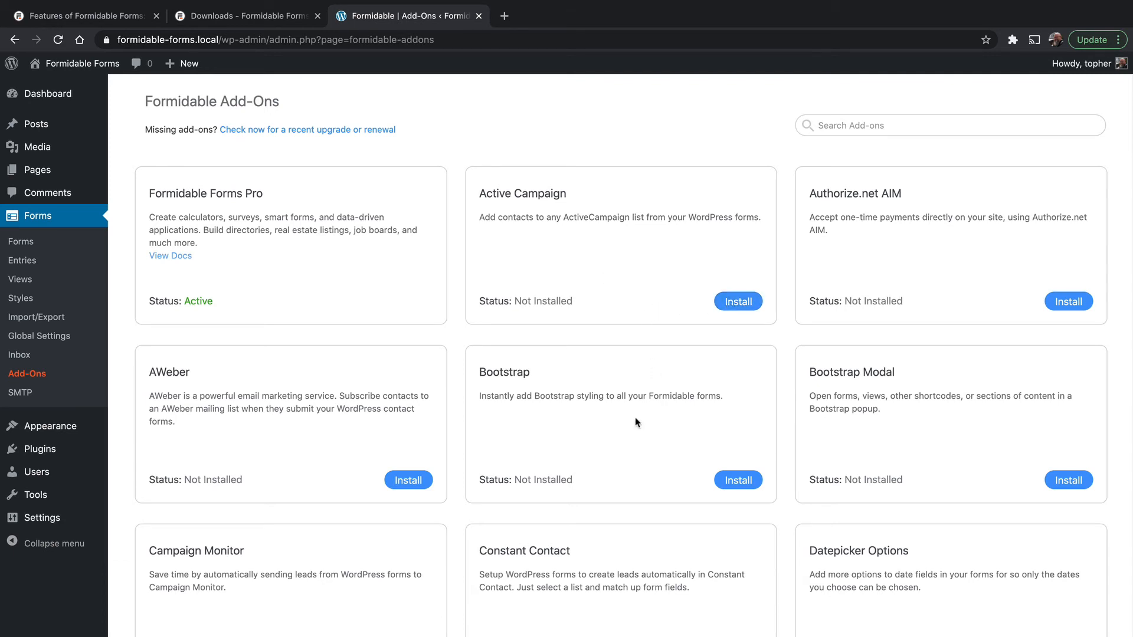
pyautogui.scroll(-3)
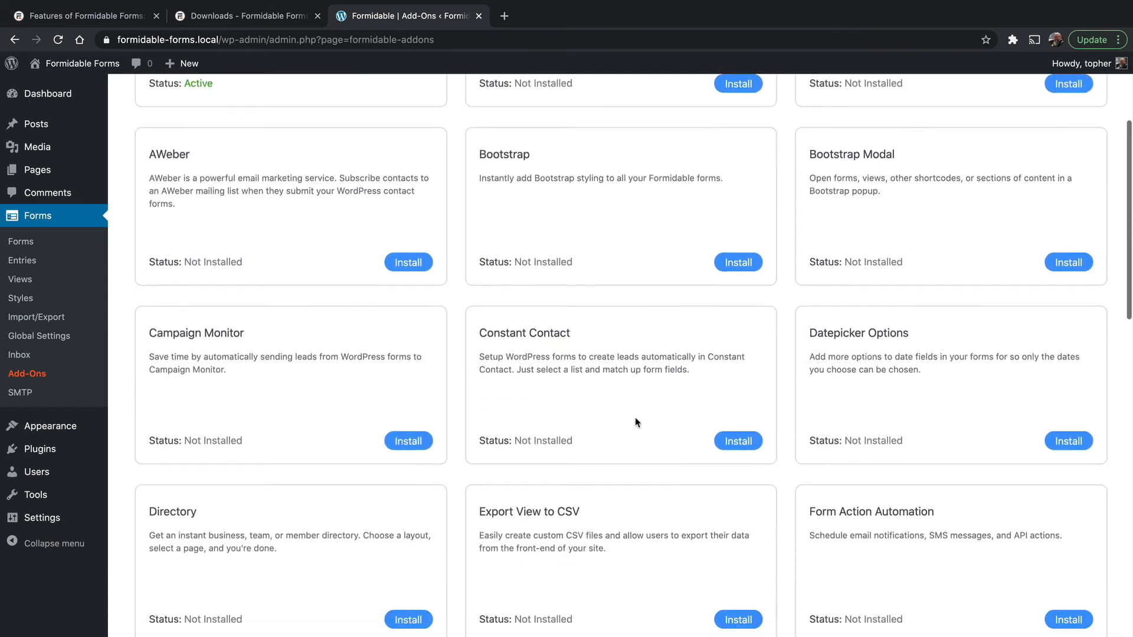
pyautogui.scroll(-3)
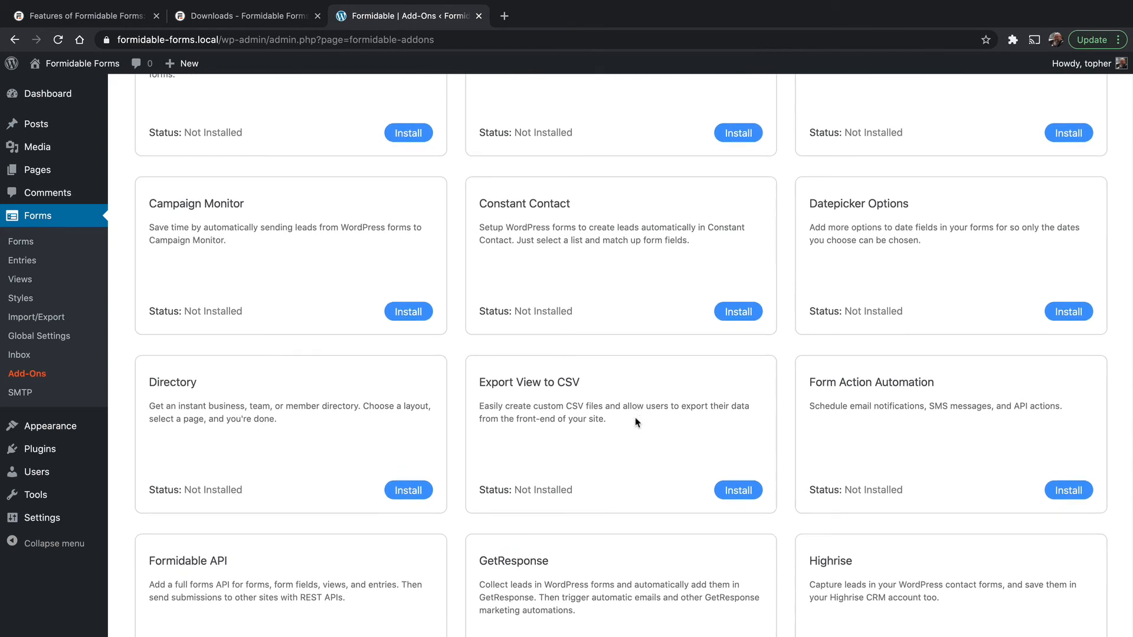
pyautogui.scroll(-3)
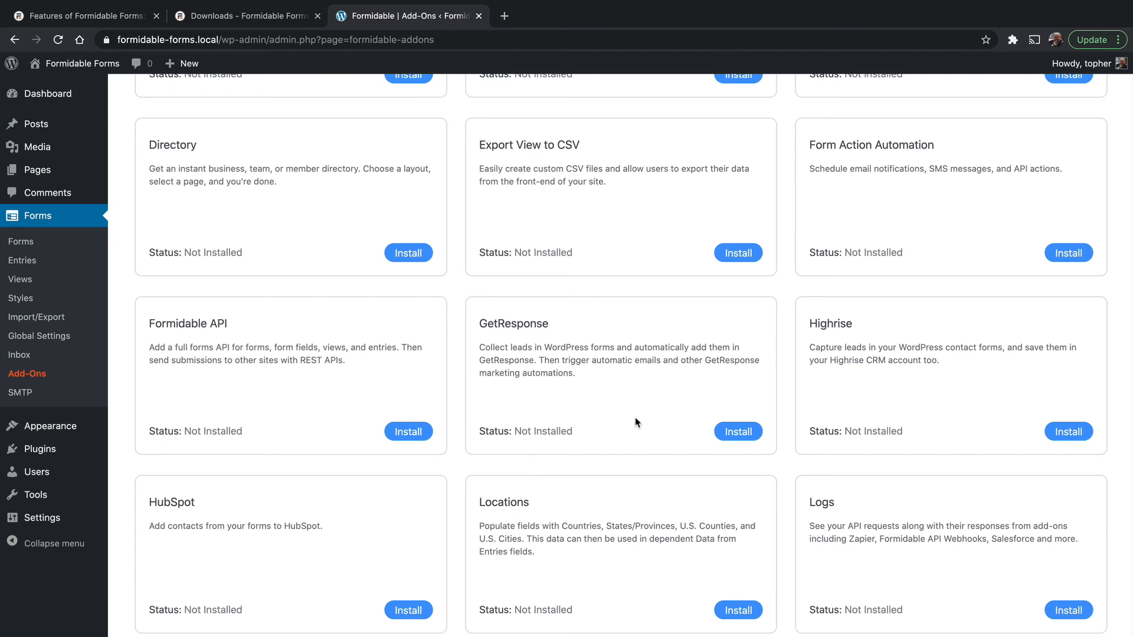
pyautogui.moveTo(200, 165)
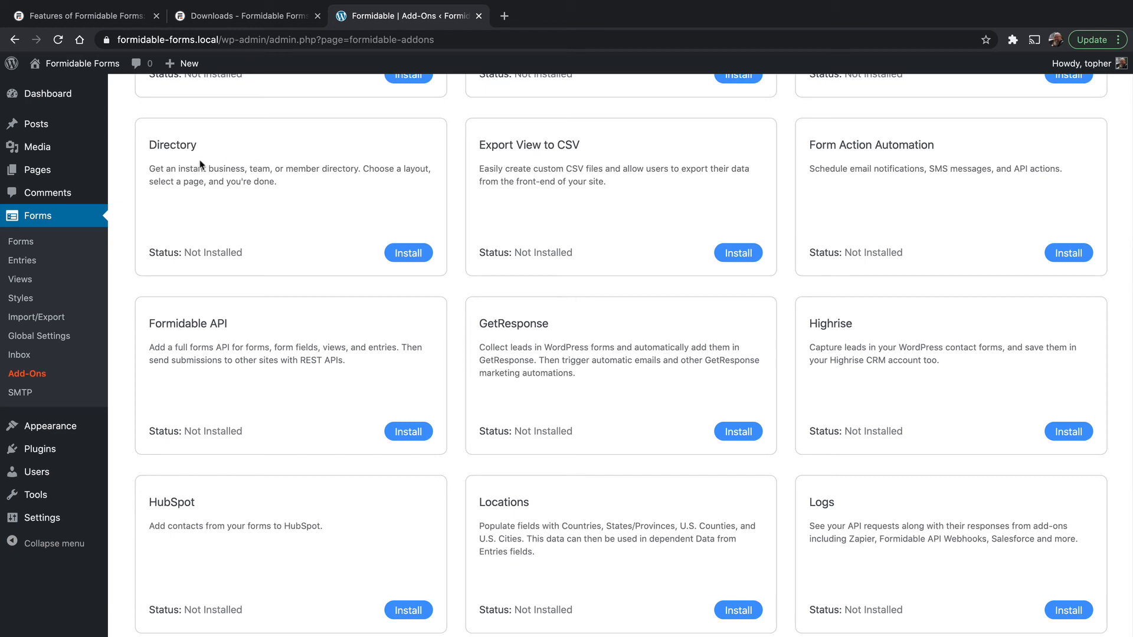
pyautogui.moveTo(275, 204)
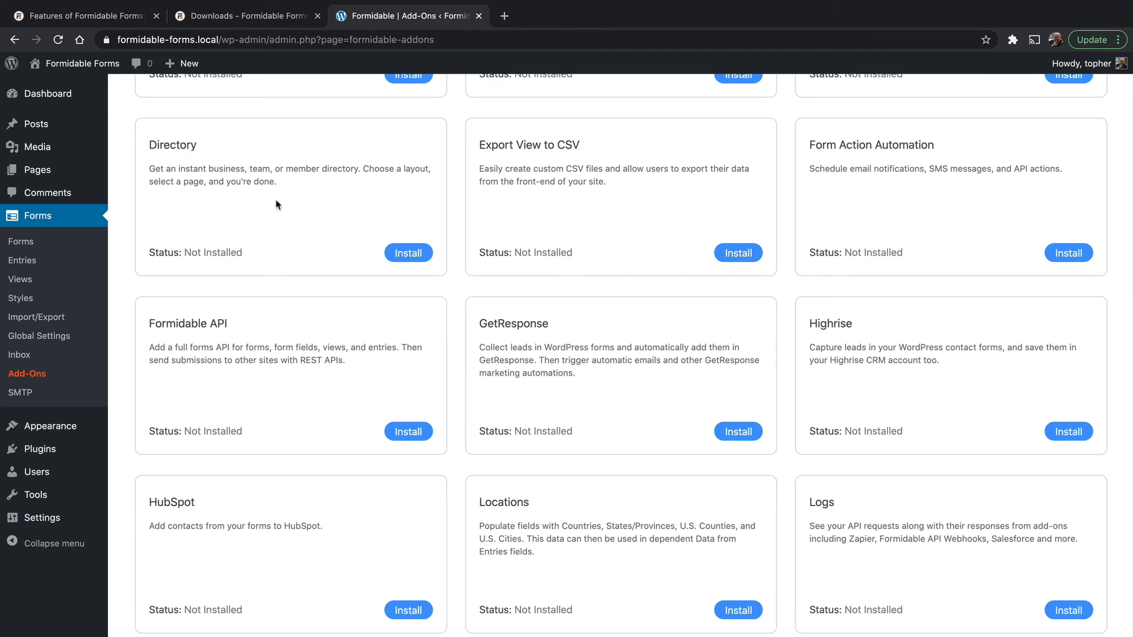
pyautogui.scroll(-3)
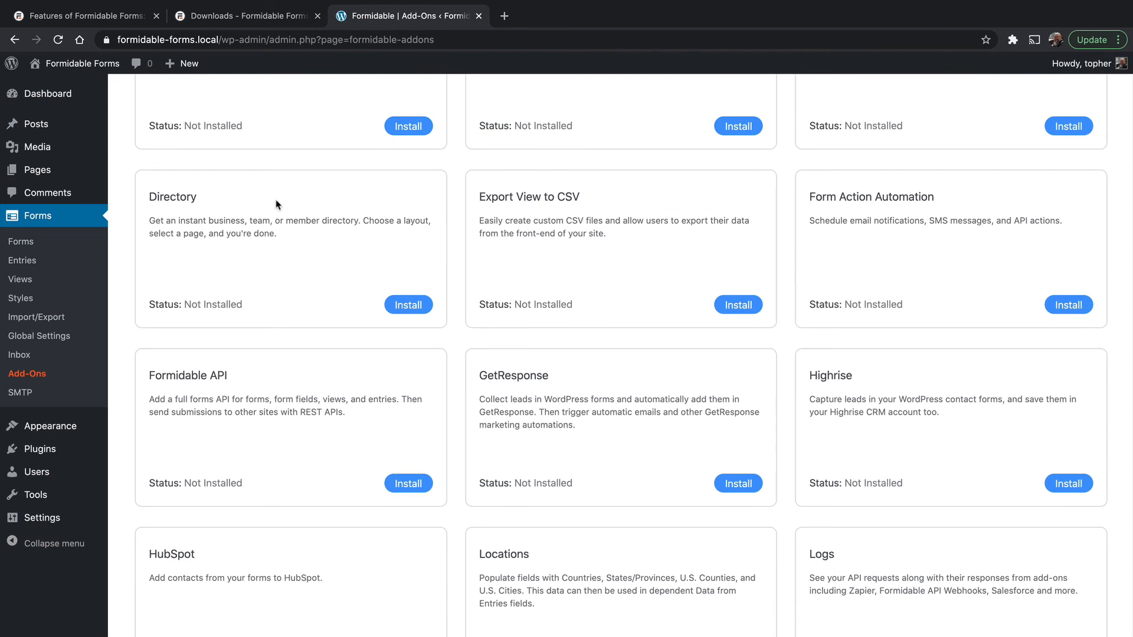